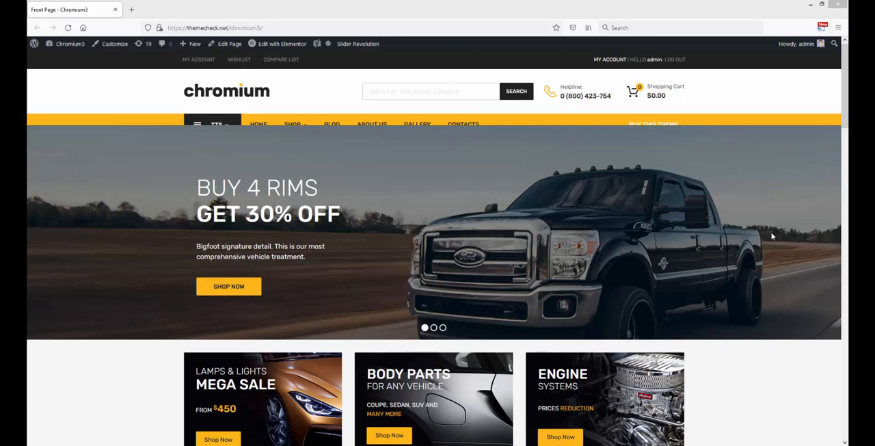
mouse_move(458, 164)
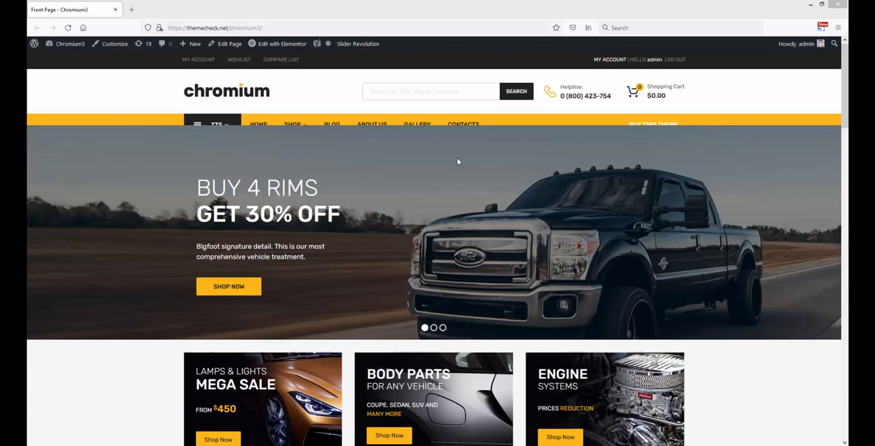
mouse_move(296, 145)
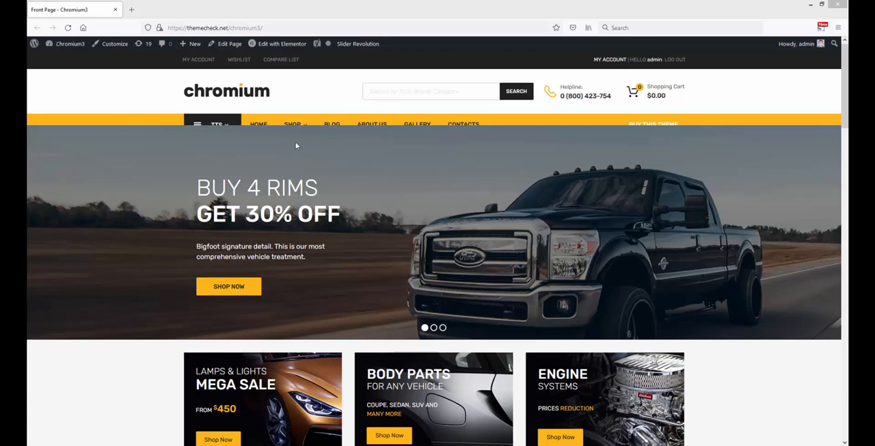
mouse_move(413, 211)
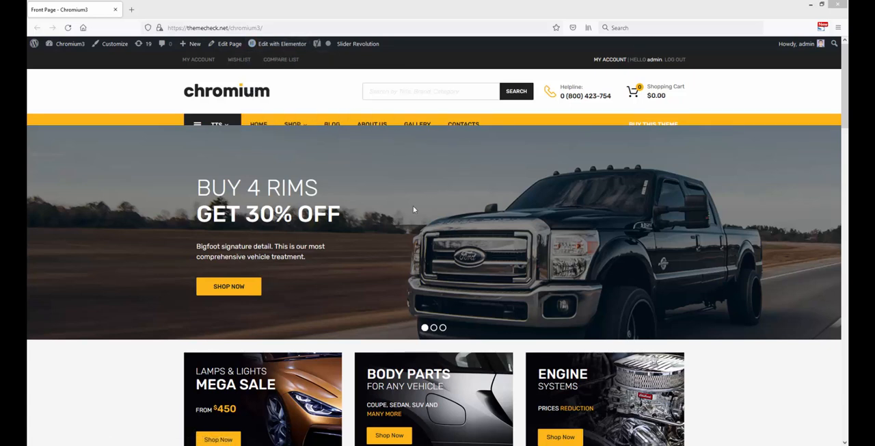
Step: Open the Chromium front page for editing in Elementor from the admin bar
click(282, 44)
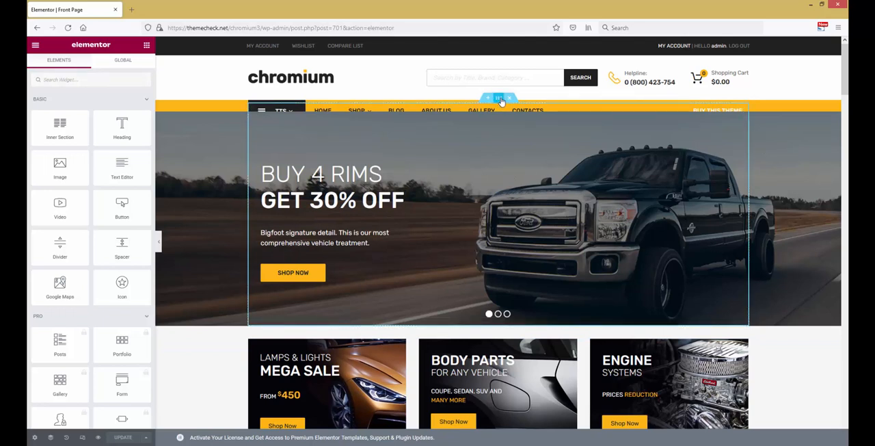
Step: Bring up the hero slider section's Advanced settings to reach its margin controls
click(497, 98)
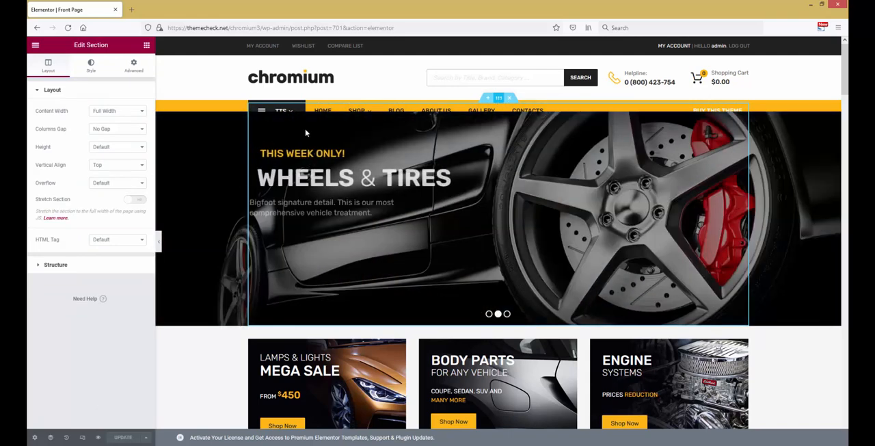
click(90, 65)
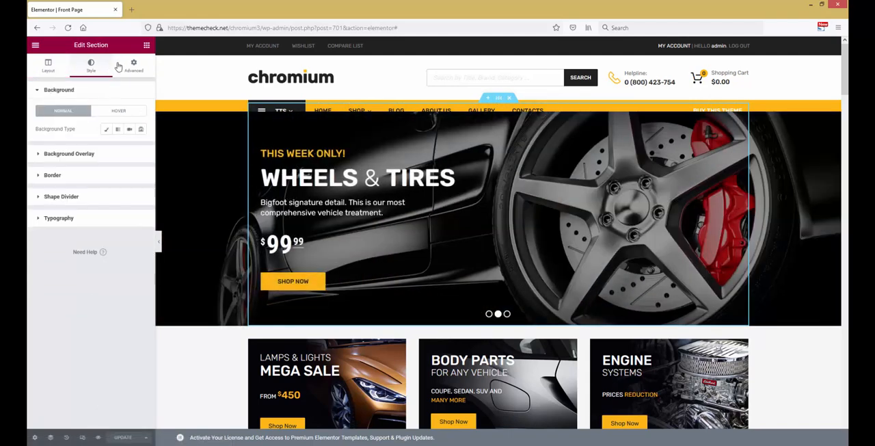
click(134, 66)
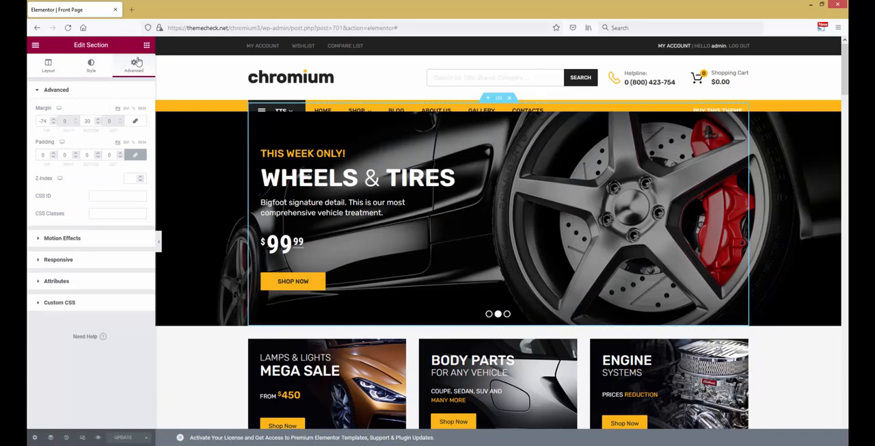
mouse_move(164, 284)
text(-51)
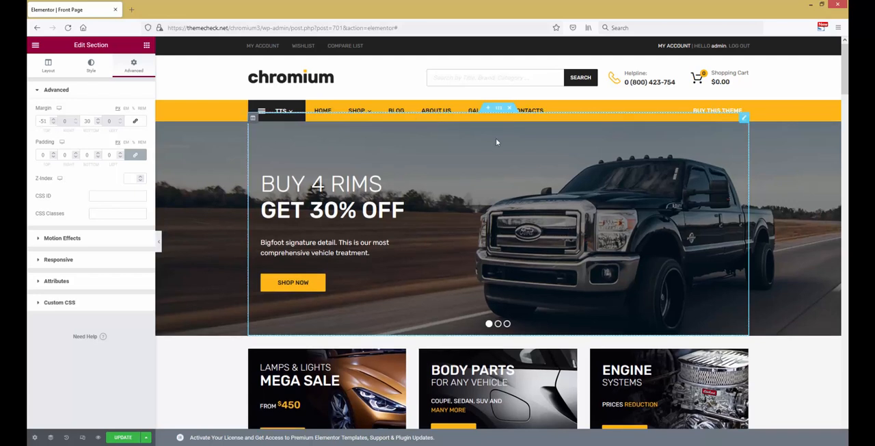
mouse_move(458, 140)
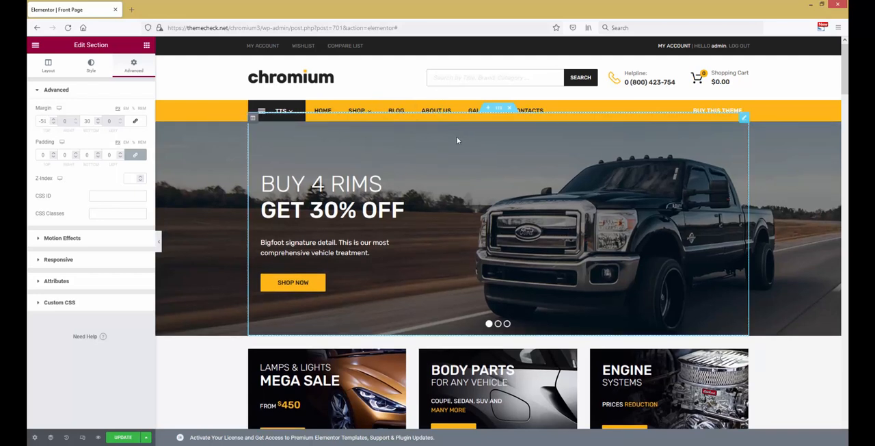
mouse_move(198, 119)
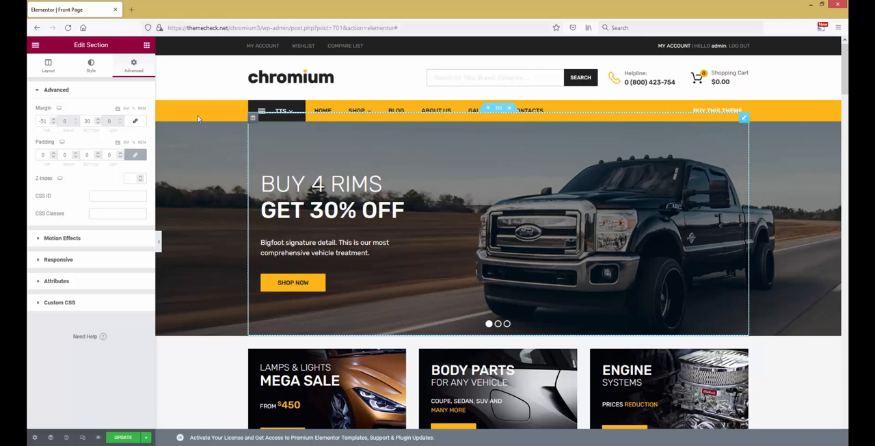